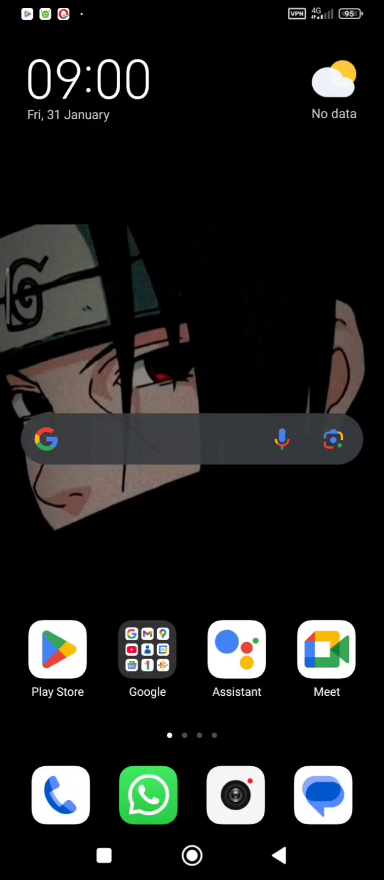
# Step: Swipe across the home screen to reach Opera's search page with recent searches
pyautogui.hscroll(-3)
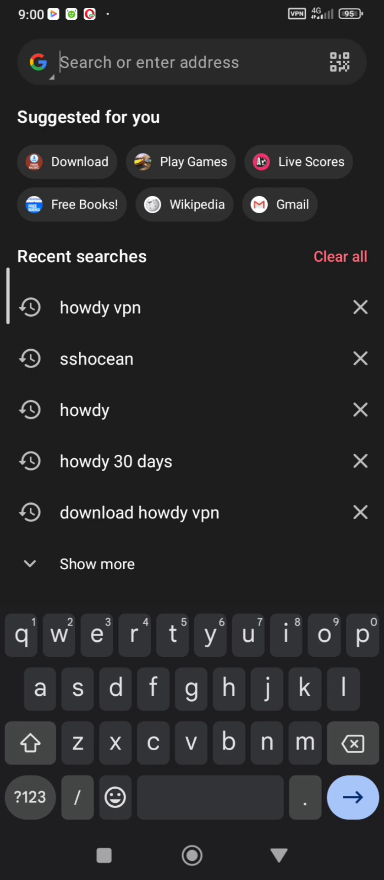
# Step: Search for 'sshocean' and open the sshOcean homepage from the Google results
pyautogui.write('sshoc')
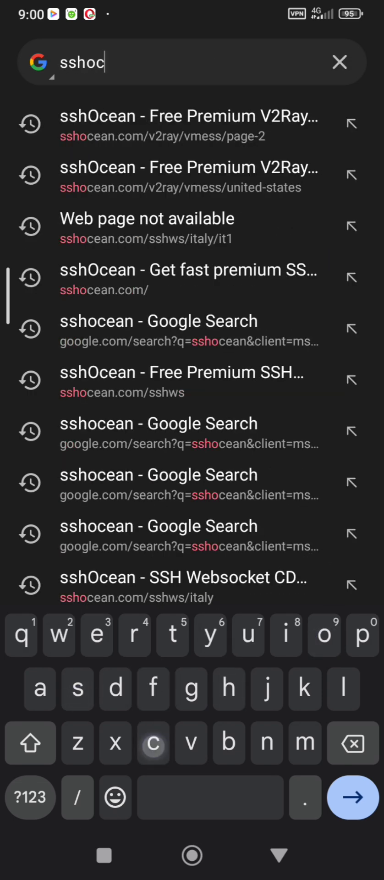
pyautogui.write('ean')
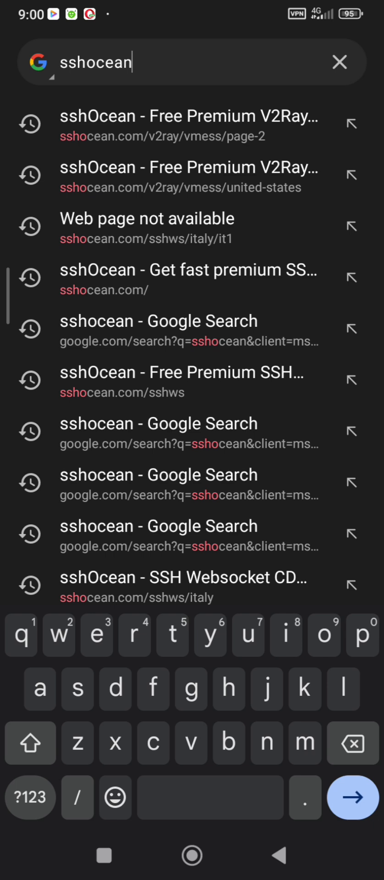
pyautogui.press('Enter')
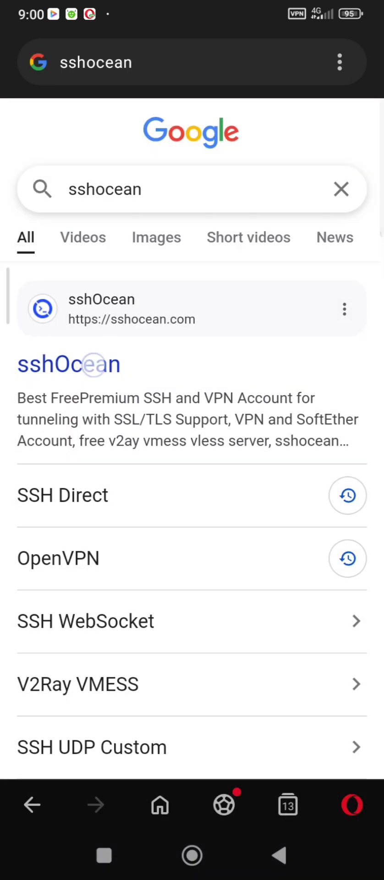
pyautogui.click(69, 363)
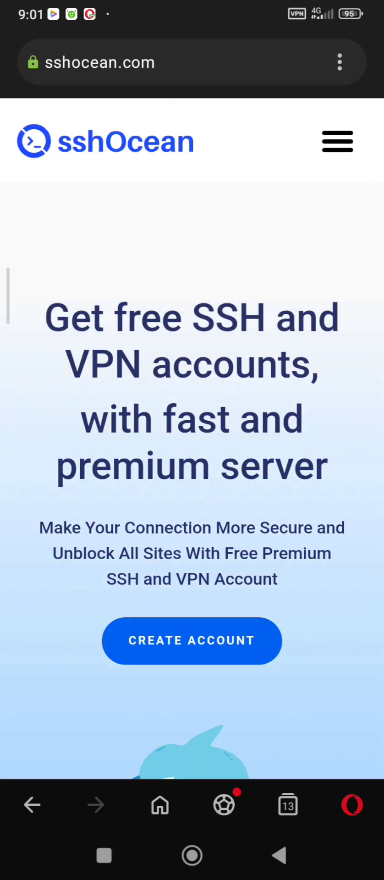
# Step: Open the free SSH WebSocket server list and move to the second page of locations
pyautogui.click(337, 141)
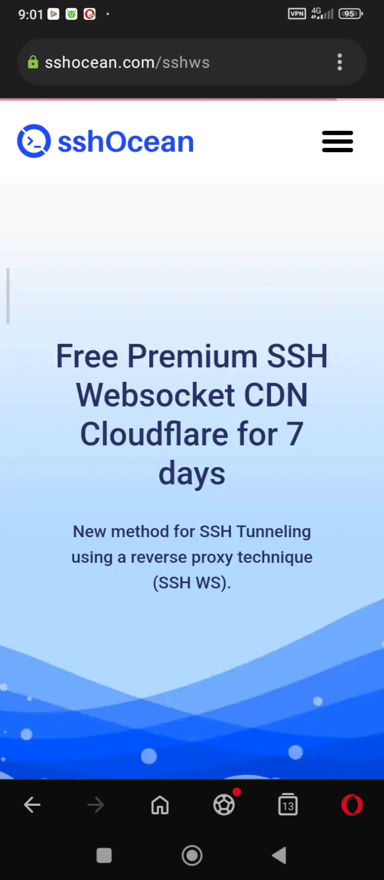
pyautogui.scroll(-3)
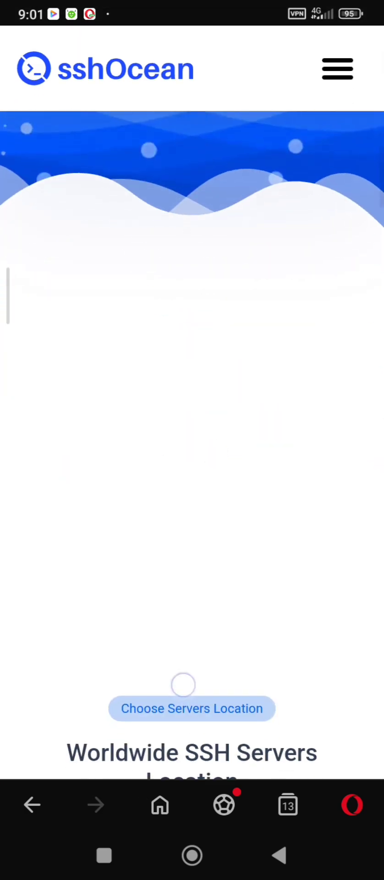
pyautogui.scroll(-3)
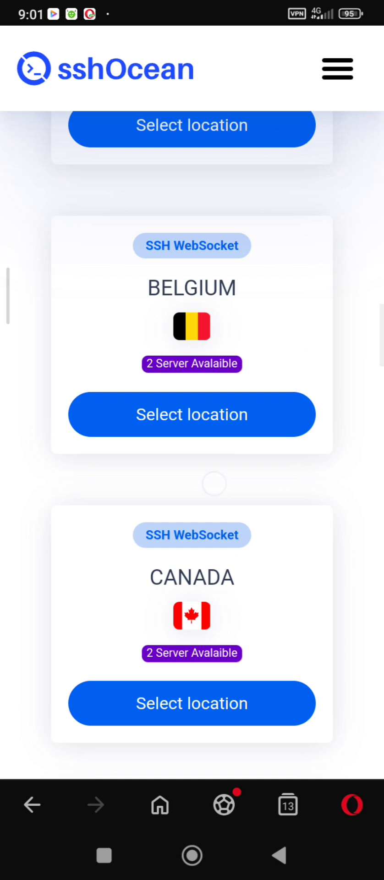
pyautogui.scroll(-3)
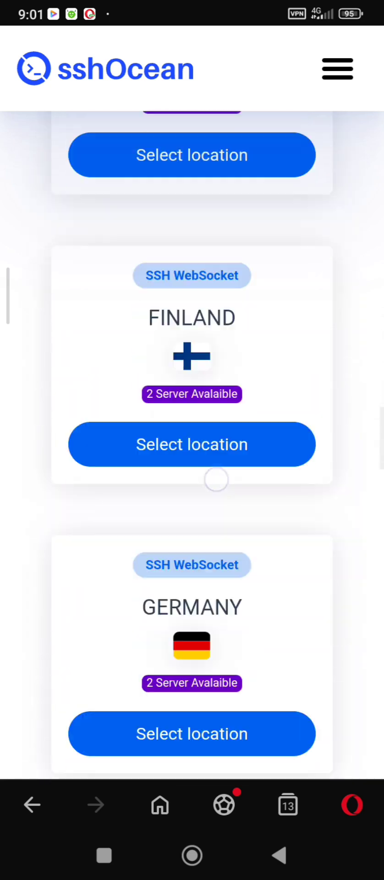
pyautogui.scroll(-3)
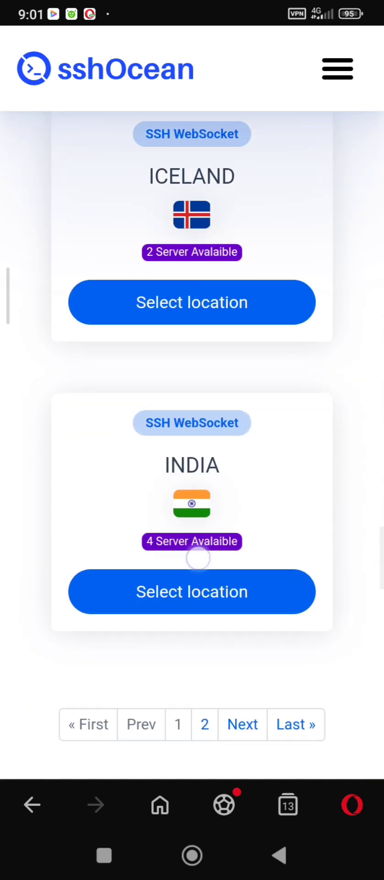
pyautogui.scroll(-3)
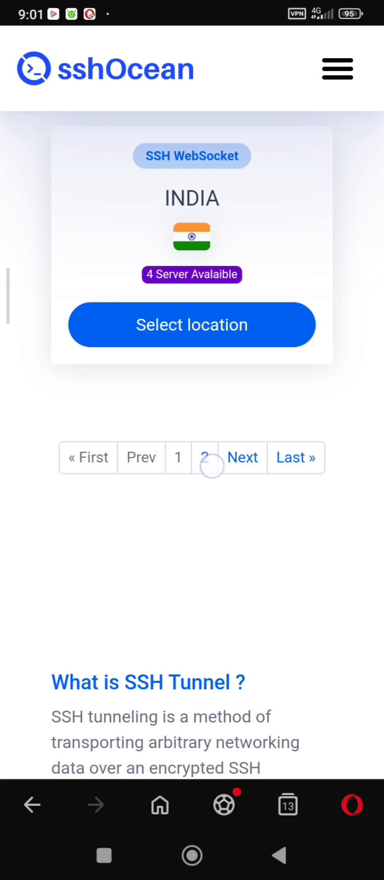
pyautogui.click(204, 458)
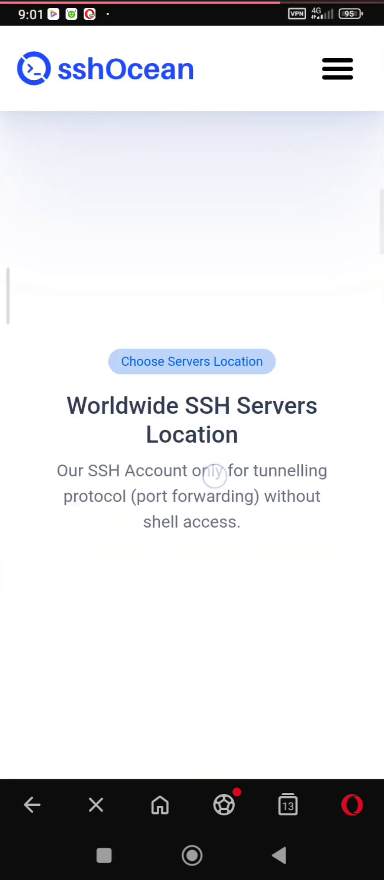
# Step: Select Italy as the SSH WebSocket server location
pyautogui.scroll(-3)
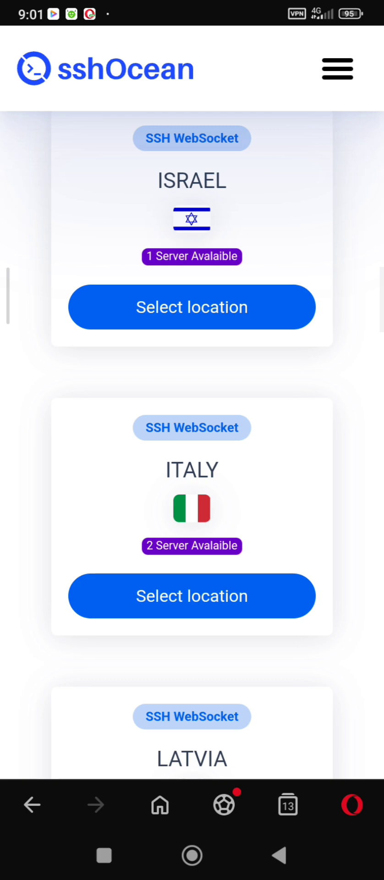
pyautogui.click(192, 595)
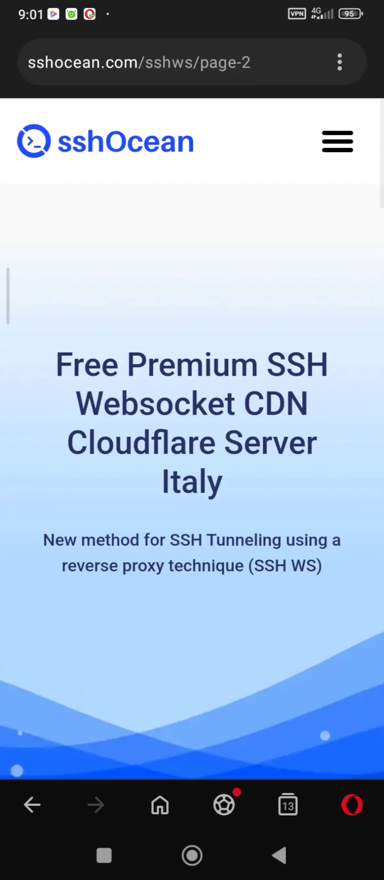
# Step: Start creating an account on the SSHWS IT 1 server and reach its new-account form
pyautogui.scroll(-3)
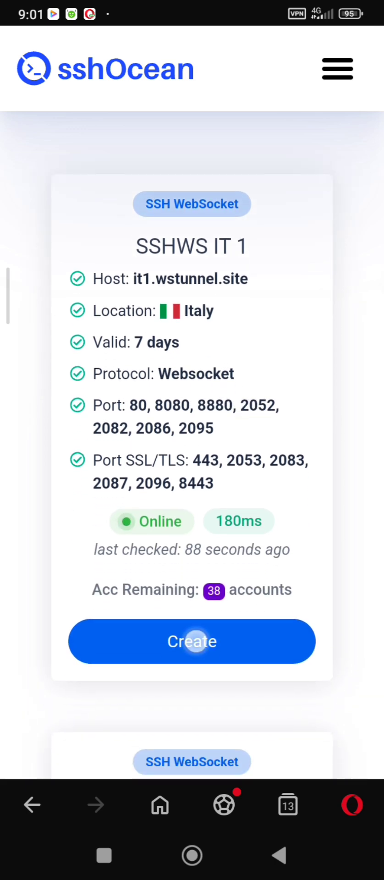
pyautogui.click(193, 641)
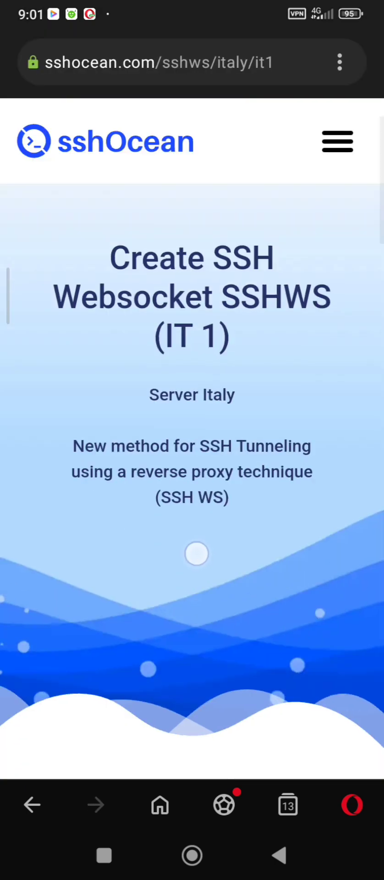
pyautogui.scroll(-3)
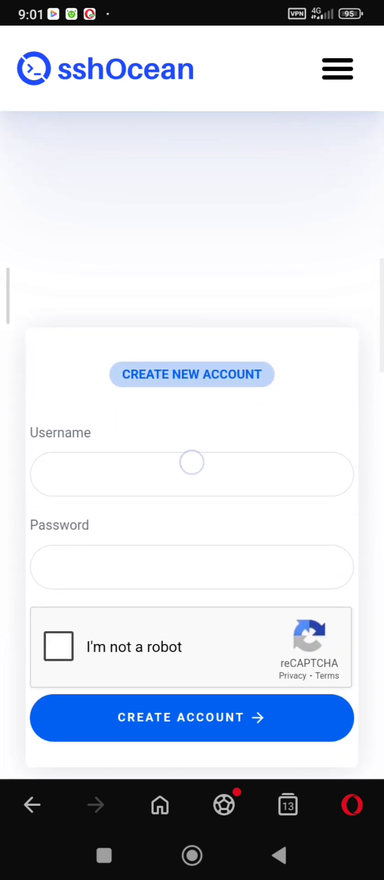
# Step: Enter a username and password for the account and pass the not-a-robot check
pyautogui.click(192, 473)
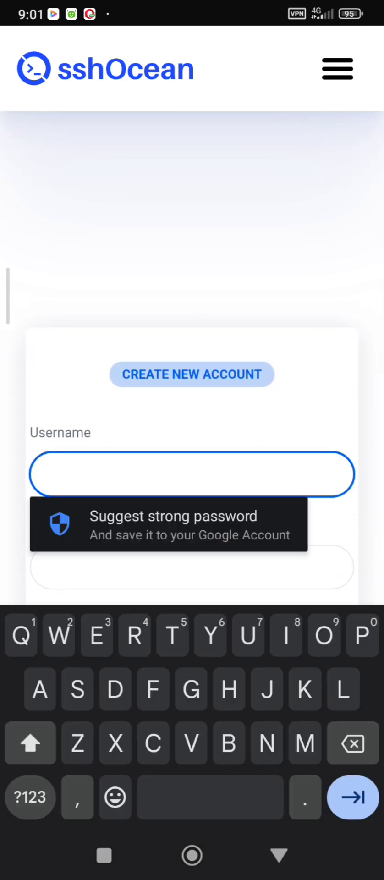
pyautogui.write('c')
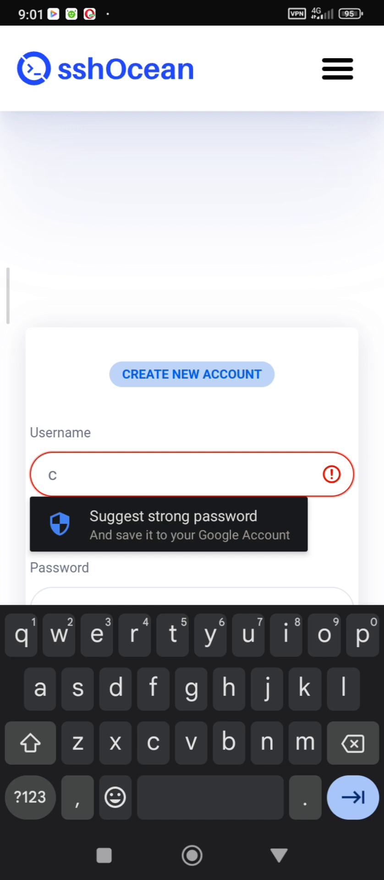
pyautogui.write('reedstech')
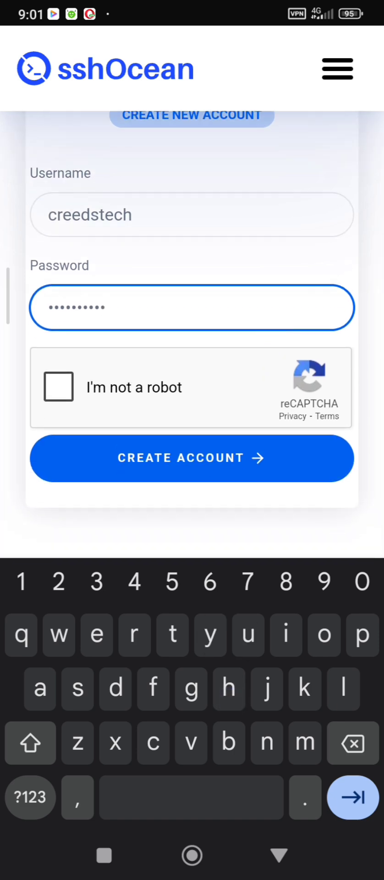
pyautogui.click(59, 387)
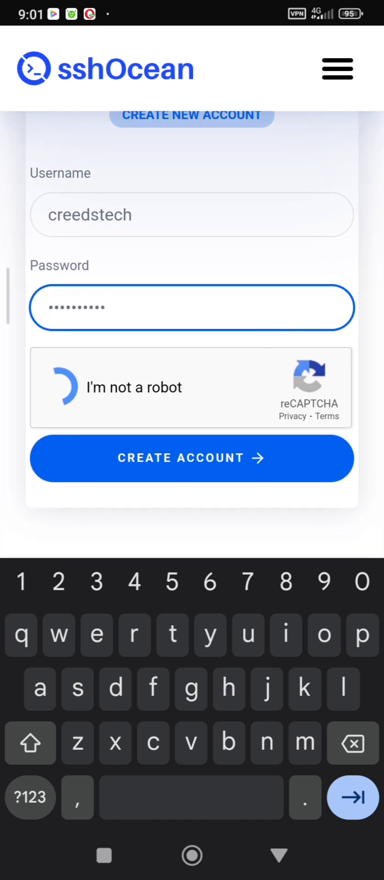
# Step: Submit the new account details and decline saving the password in Opera
pyautogui.click(62, 387)
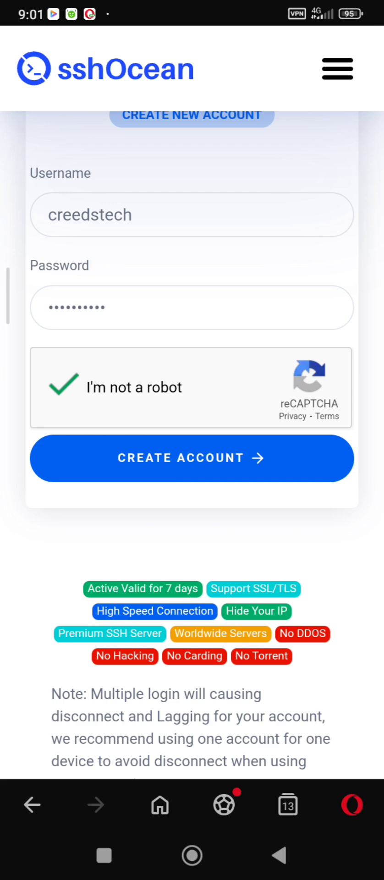
pyautogui.click(192, 457)
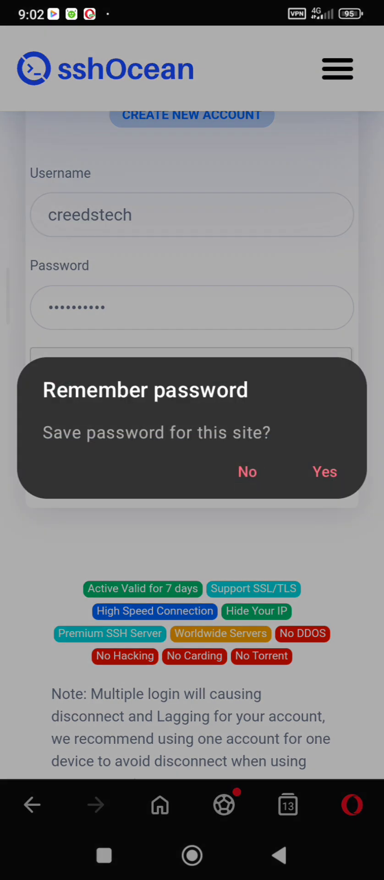
pyautogui.click(247, 471)
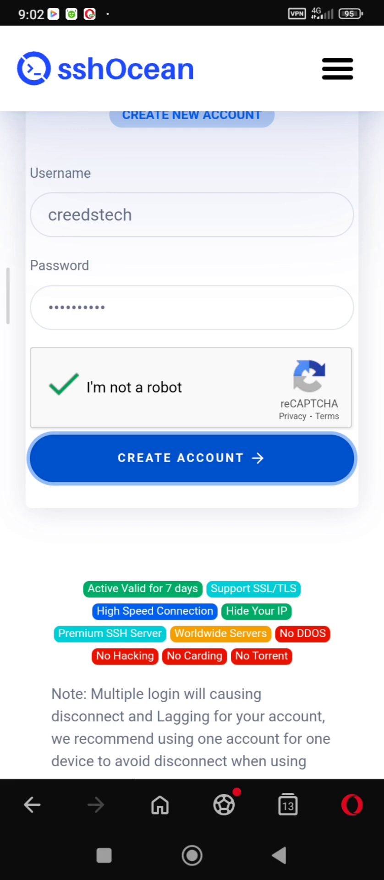
# Step: Create the SSH WebSocket account on it1.wstunnel.site and view its ports and 7 Feb 2025 expiry
pyautogui.click(192, 457)
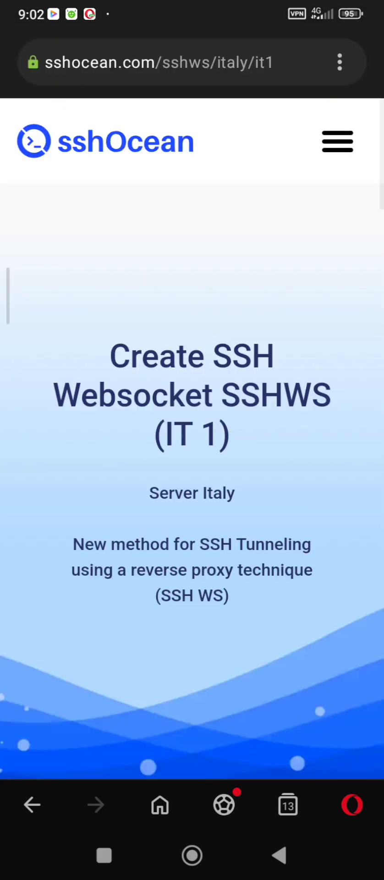
pyautogui.scroll(-3)
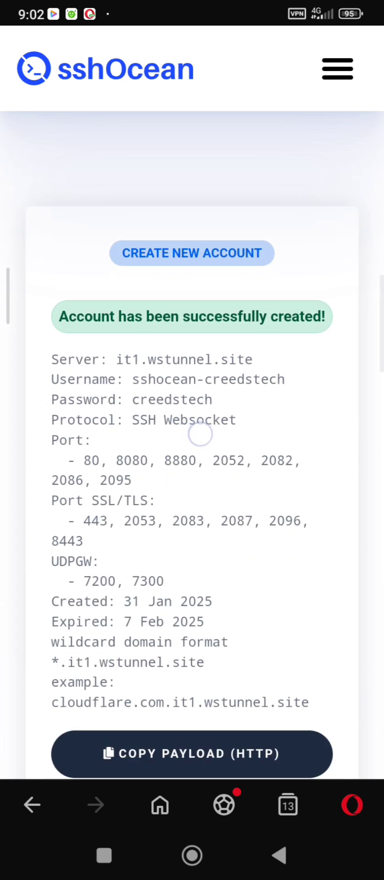
# Step: Leave Opera and return to the Android home screen
pyautogui.scroll(-3)
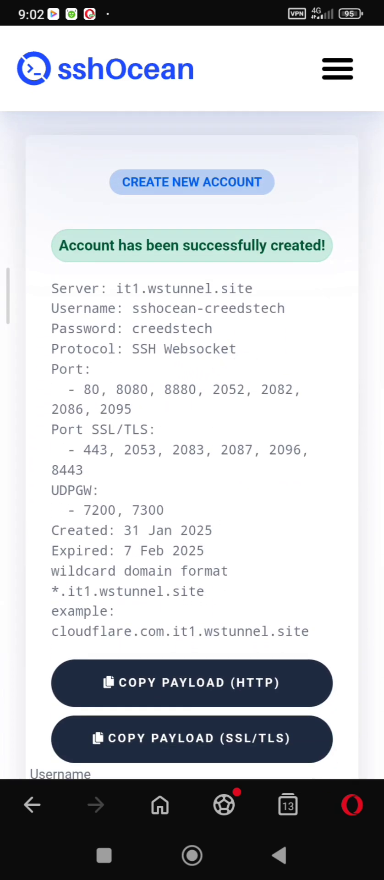
pyautogui.click(192, 682)
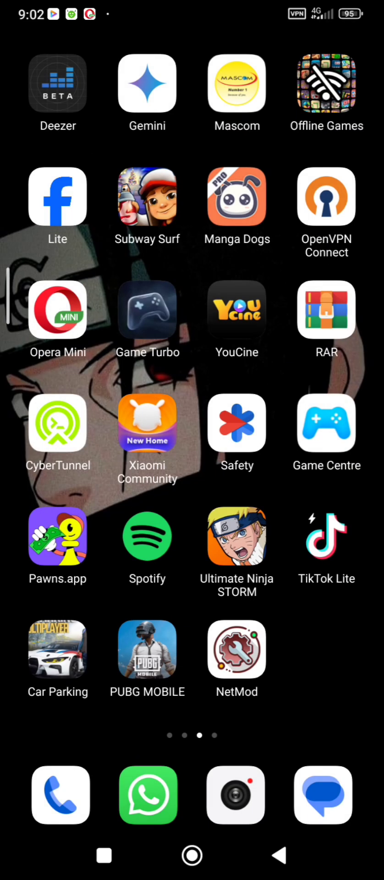
# Step: Launch NetMod, enable SSH mode and paste the websocket GET payload for it1.wstunnel.site
pyautogui.click(236, 649)
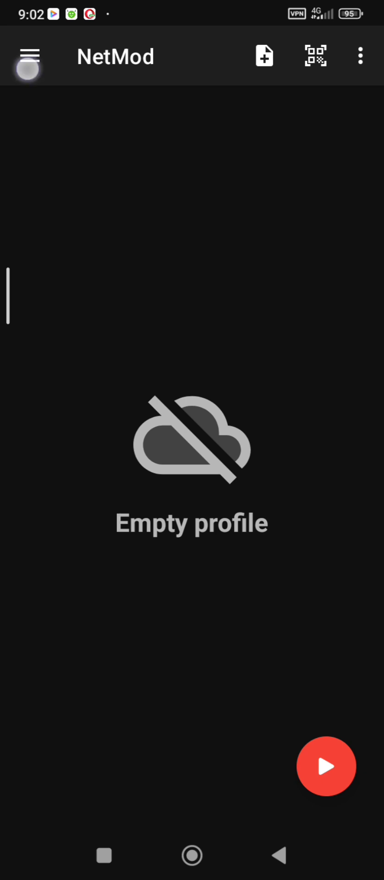
pyautogui.click(30, 56)
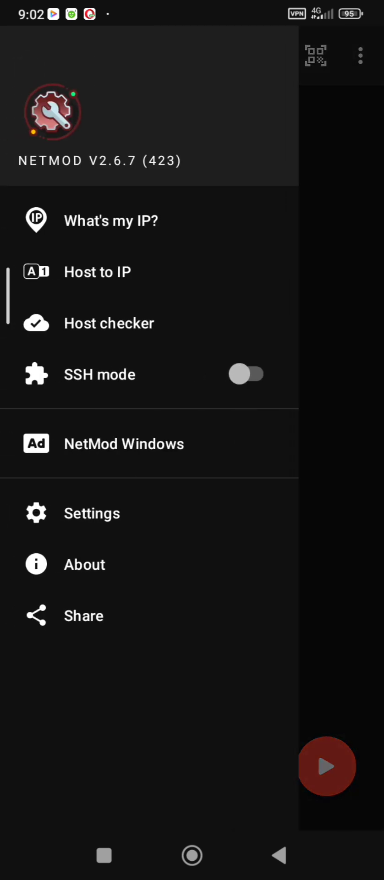
pyautogui.click(246, 374)
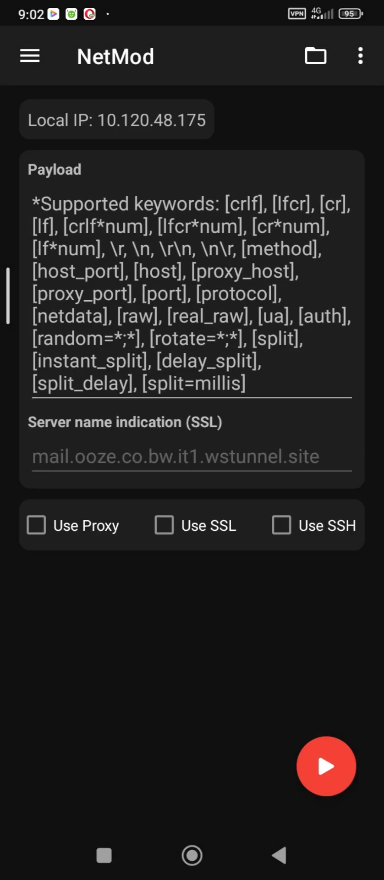
pyautogui.click(181, 360)
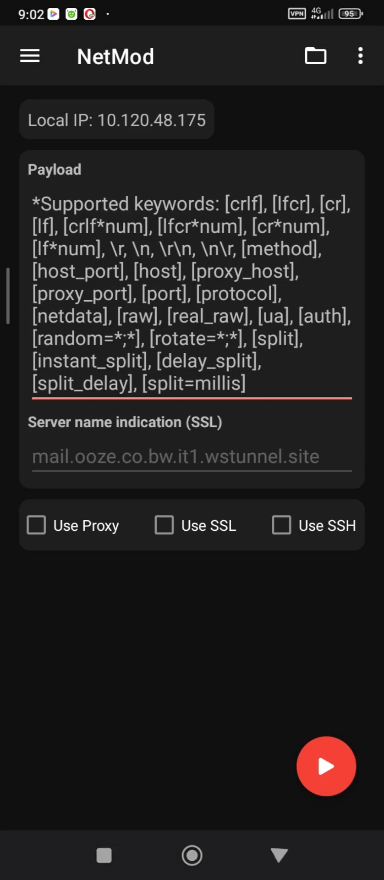
pyautogui.click(39, 228)
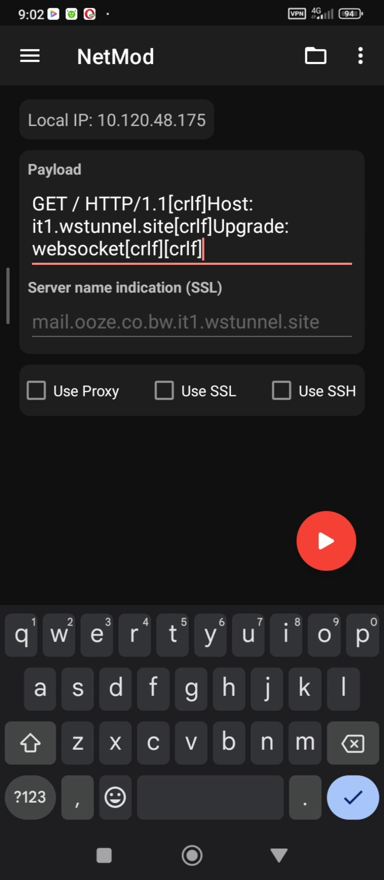
# Step: Add a new SSH profile with remark 'creedstech' and copy the server address from sshOcean
pyautogui.click(29, 56)
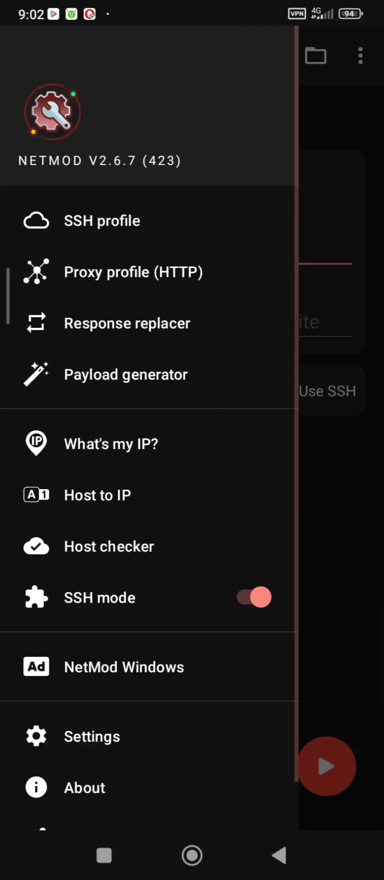
pyautogui.click(102, 220)
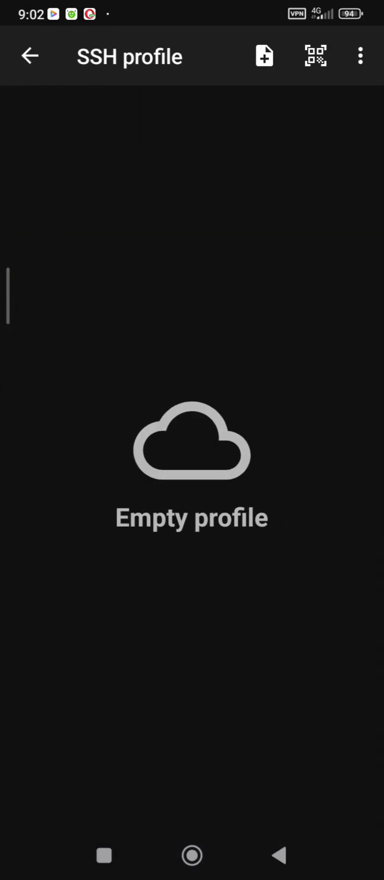
pyautogui.click(264, 55)
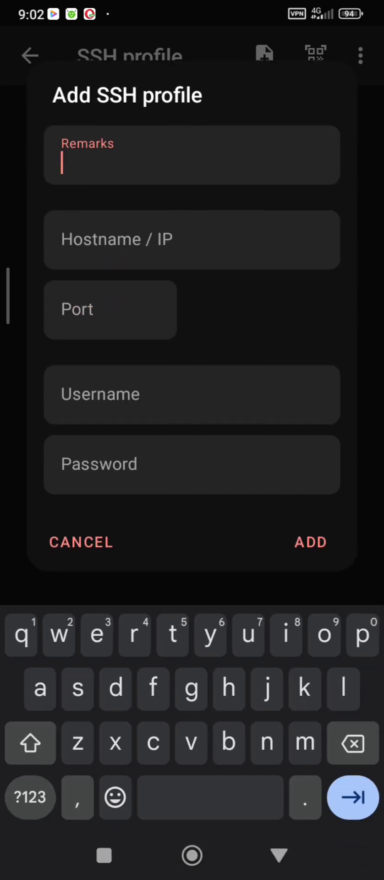
pyautogui.write('cr')
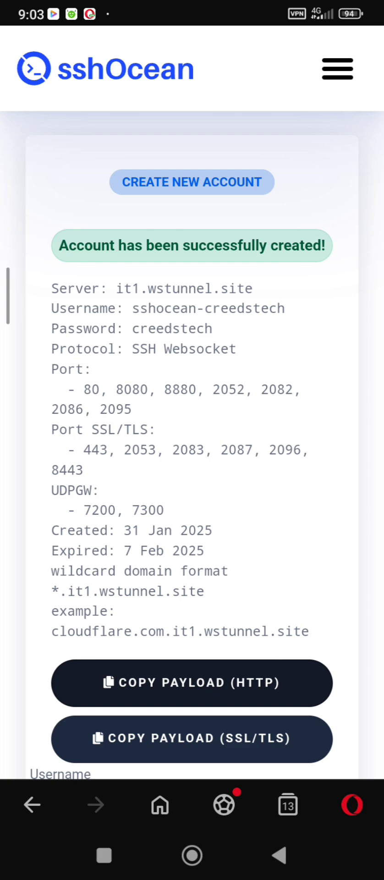
pyautogui.doubleClick(183, 289)
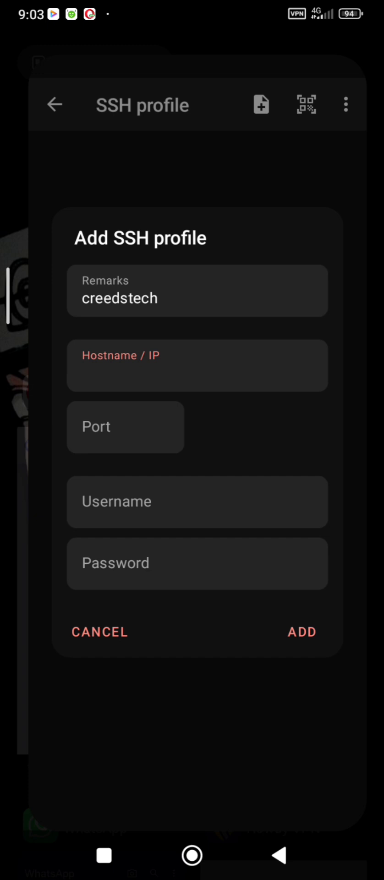
# Step: Set the profile host to it1.wstunnel.site and port to 143
pyautogui.click(197, 365)
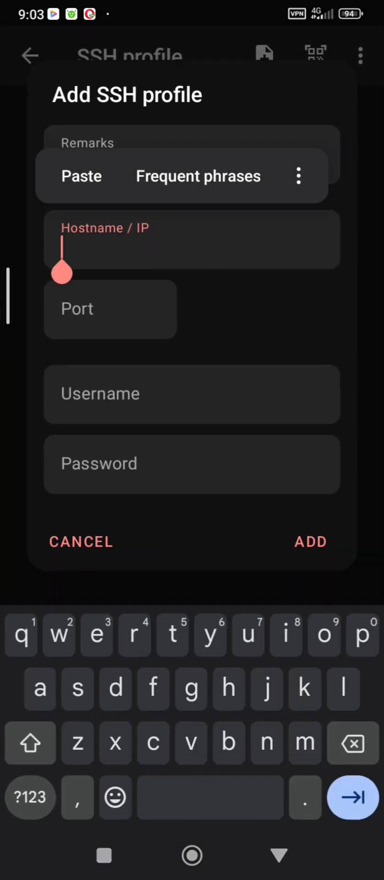
pyautogui.write('it1.wstunnel.site')
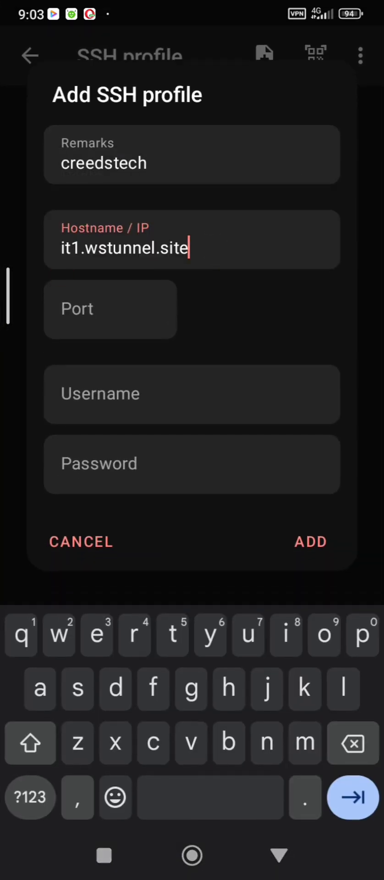
pyautogui.write('1')
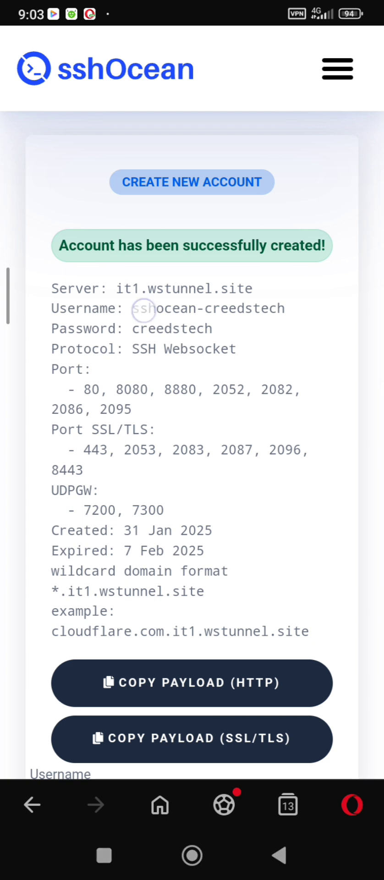
# Step: Copy the username sshocean-creedstech from sshOcean into the profile and enter the password
pyautogui.doubleClick(144, 308)
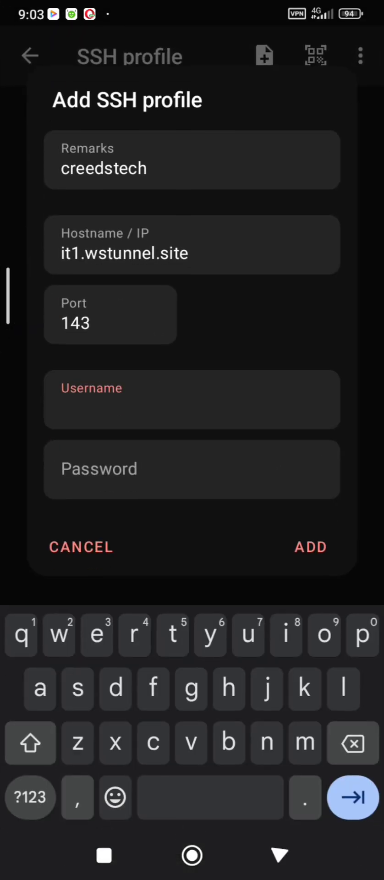
pyautogui.click(209, 403)
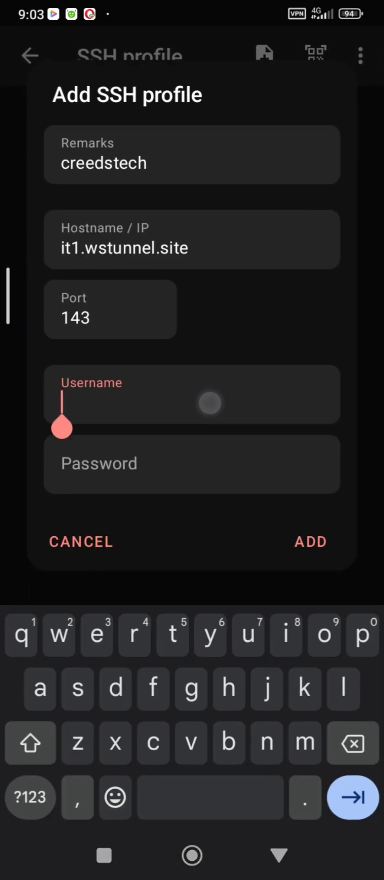
pyautogui.write('sshocean-creedstech')
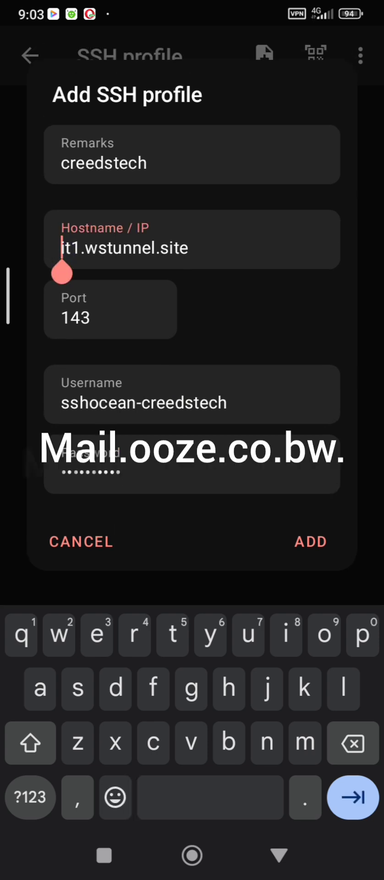
# Step: Prefix the Hostname with mail.ooze.co.bw. before it1.wstunnel.site and add it
pyautogui.write('mail.ooze.co.')
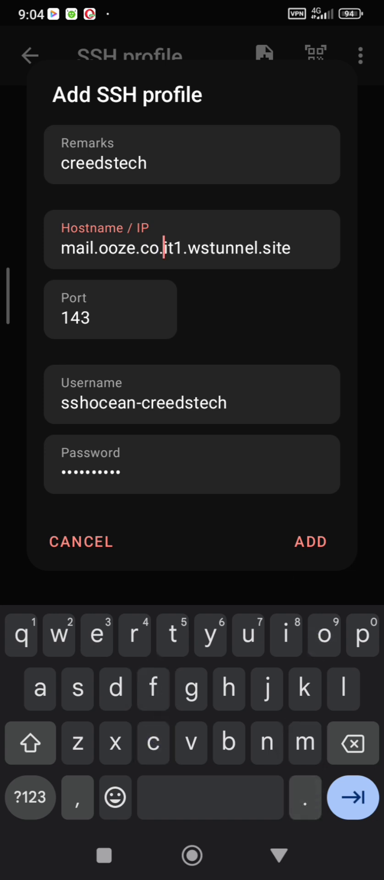
pyautogui.write('bw')
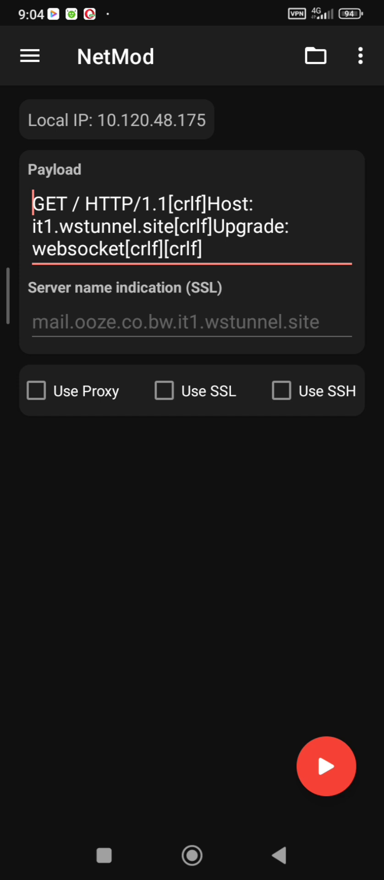
pyautogui.click(164, 391)
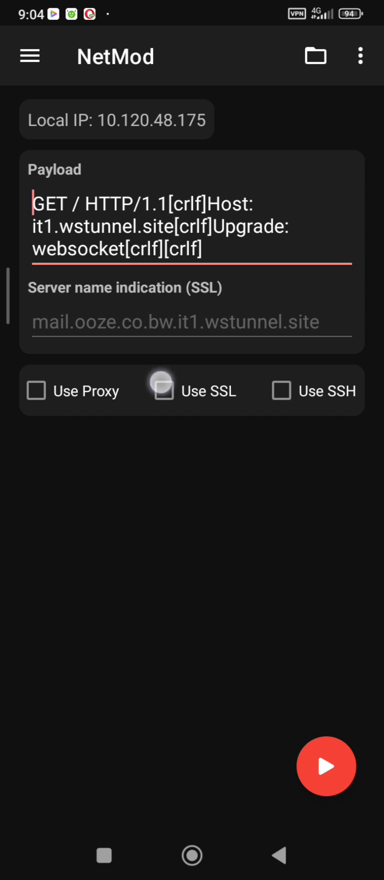
pyautogui.click(163, 390)
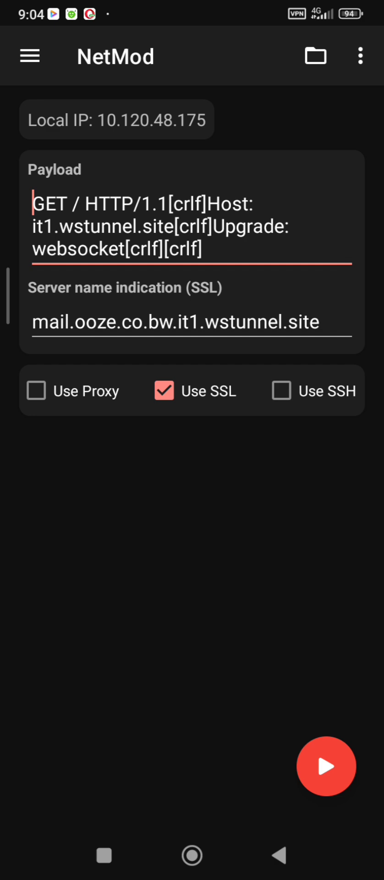
pyautogui.click(29, 55)
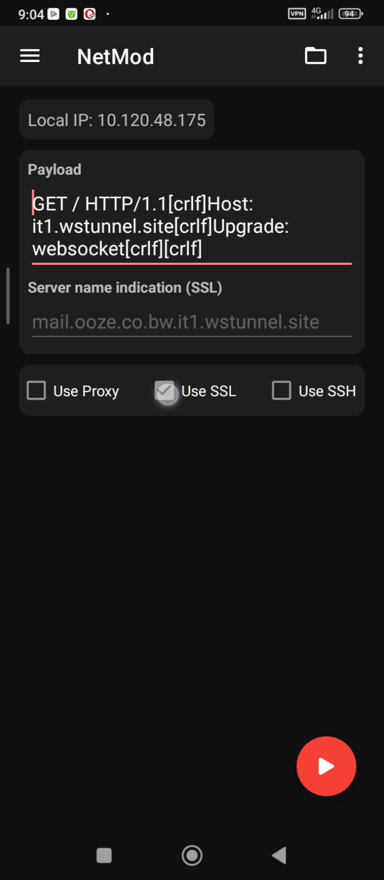
# Step: Enable Use SSH, start the connection and show its running timer
pyautogui.click(281, 390)
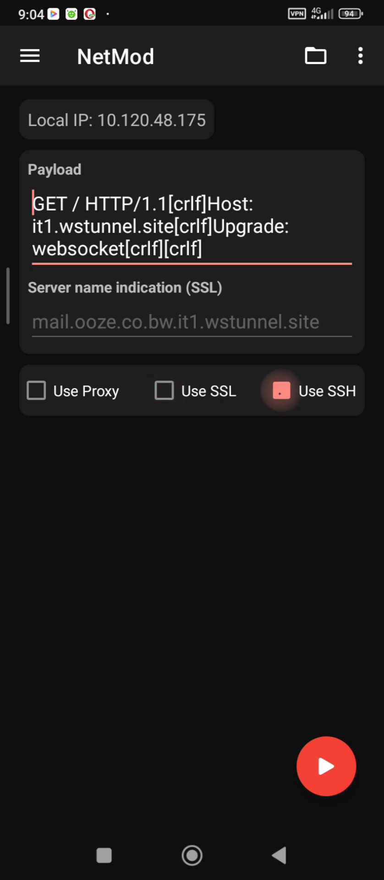
pyautogui.click(325, 766)
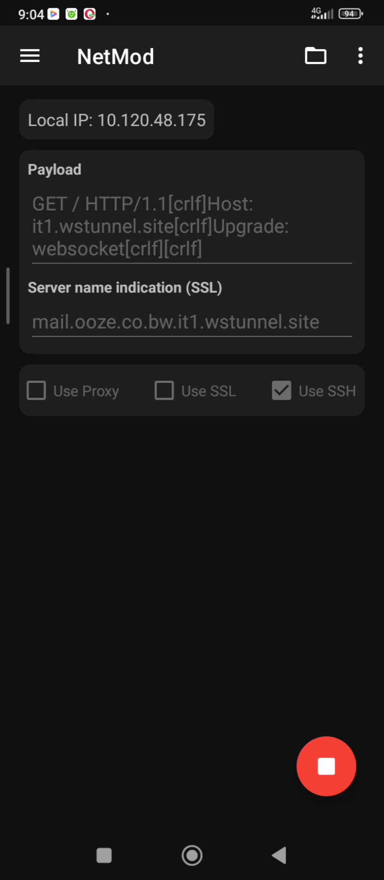
pyautogui.click(326, 766)
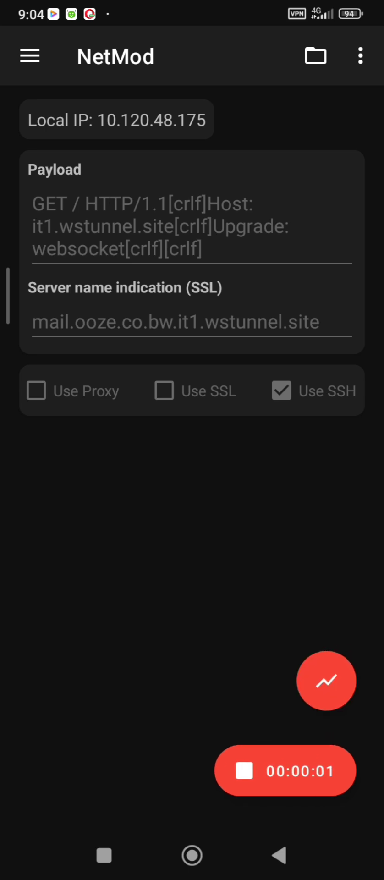